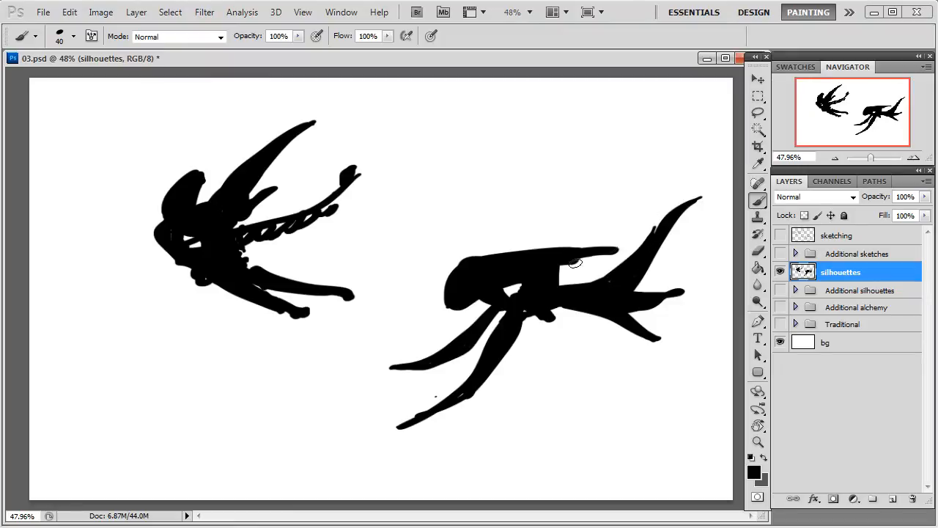
pyautogui.moveTo(472, 279)
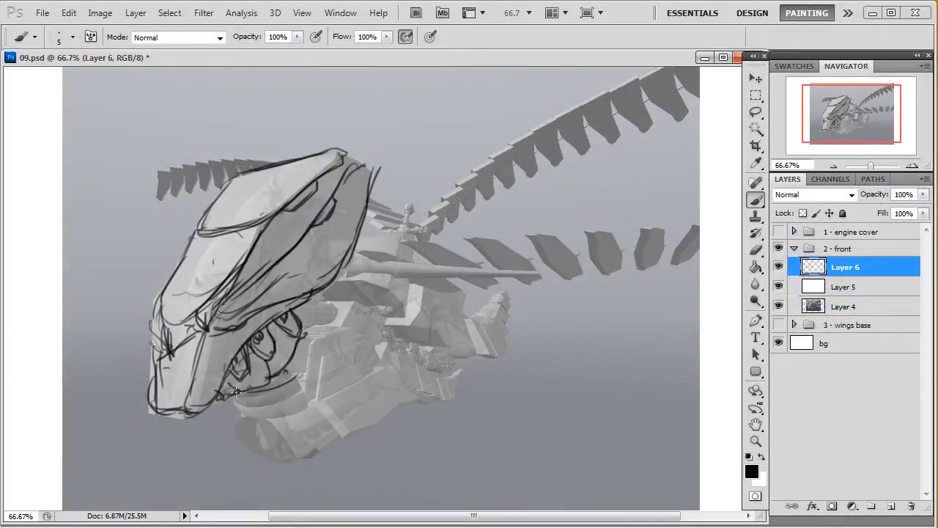
# Step: Drag Transform 2's triangle with the Move tool to new coordinates, reshaping the fractal's swirl
pyautogui.moveTo(234, 396); pyautogui.dragTo(293, 378)
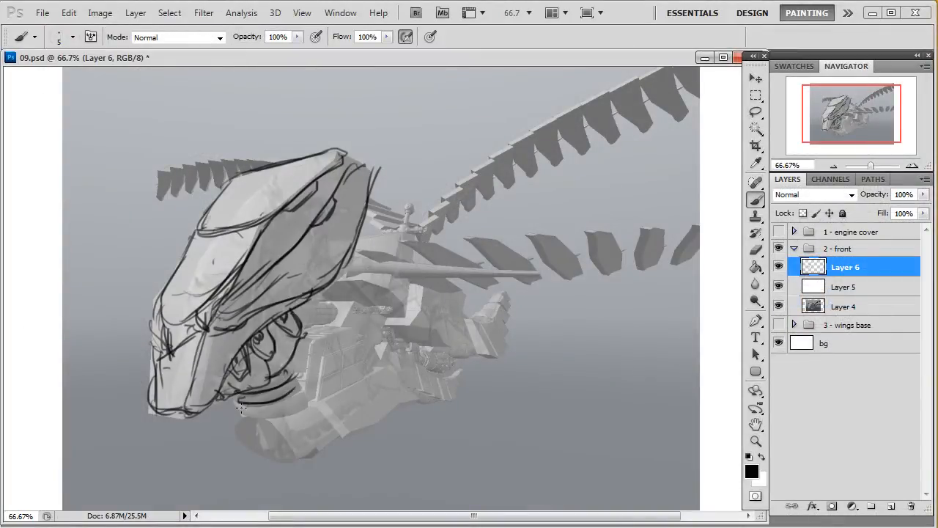
pyautogui.moveTo(241, 411); pyautogui.dragTo(300, 384)
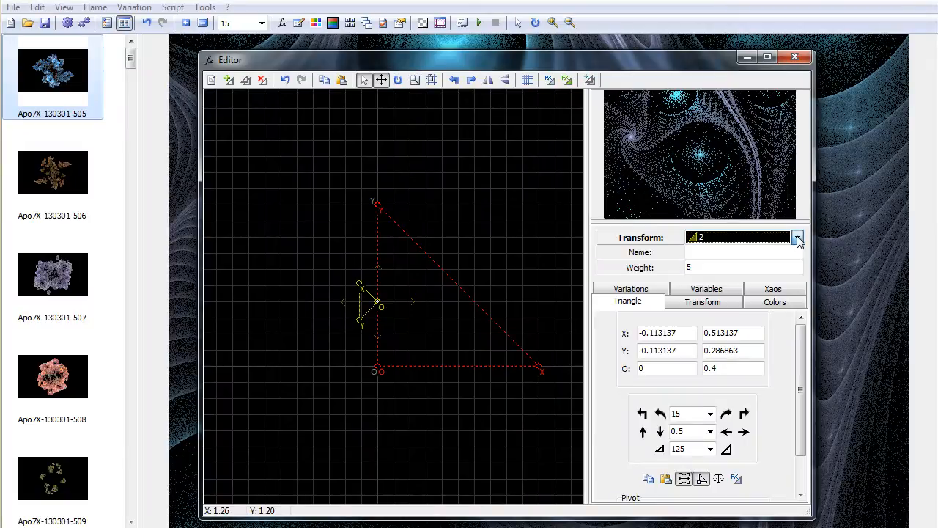
pyautogui.moveTo(378, 303); pyautogui.dragTo(381, 314)
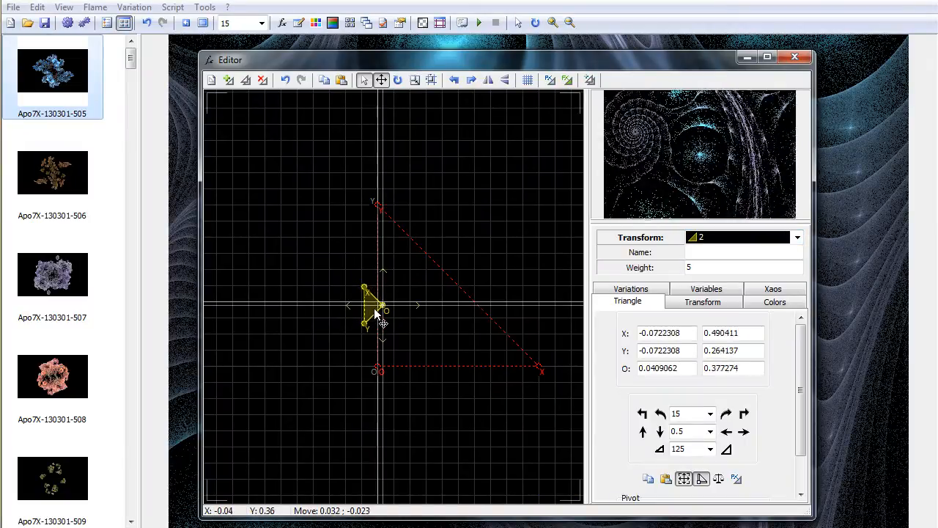
pyautogui.moveTo(374, 303); pyautogui.dragTo(387, 316)
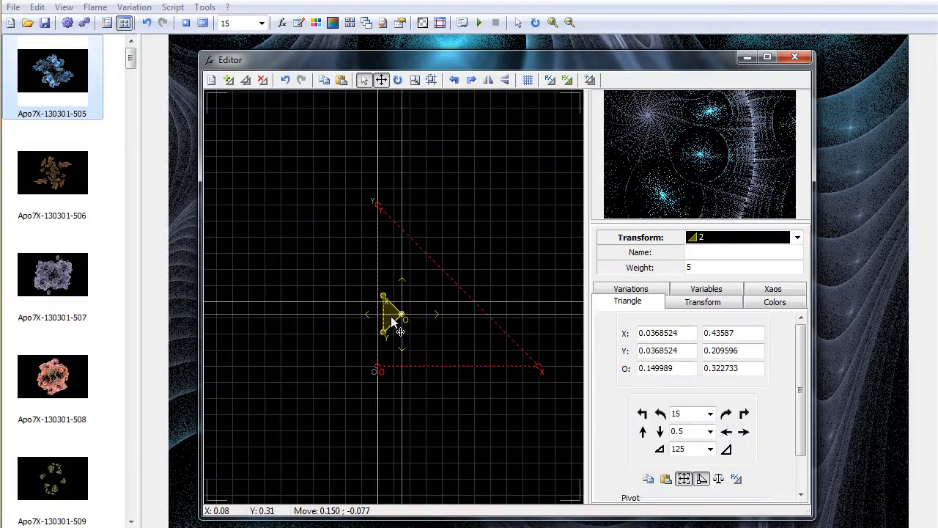